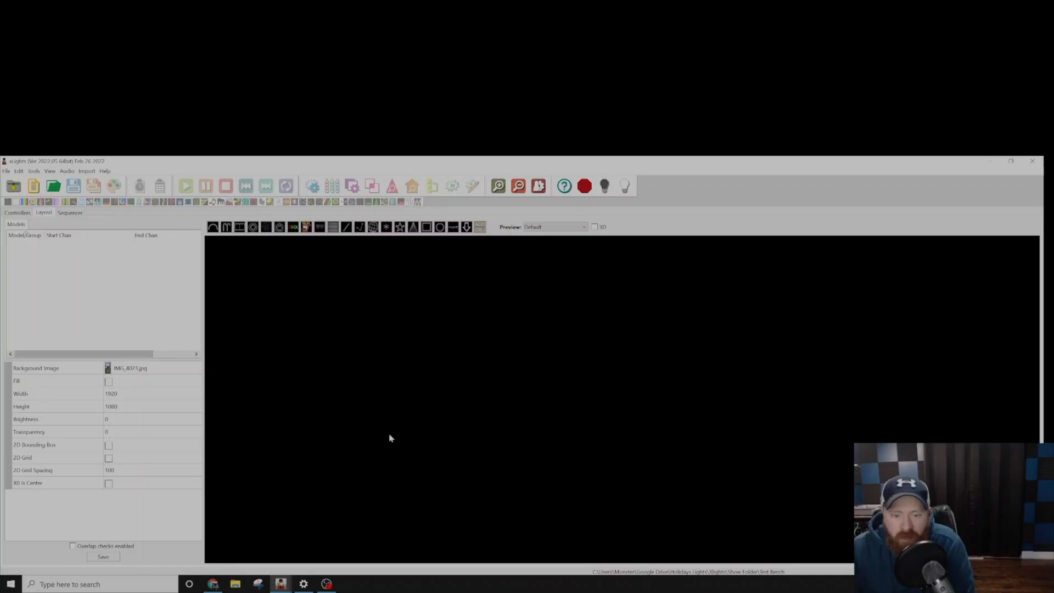
mouse_move(294, 290)
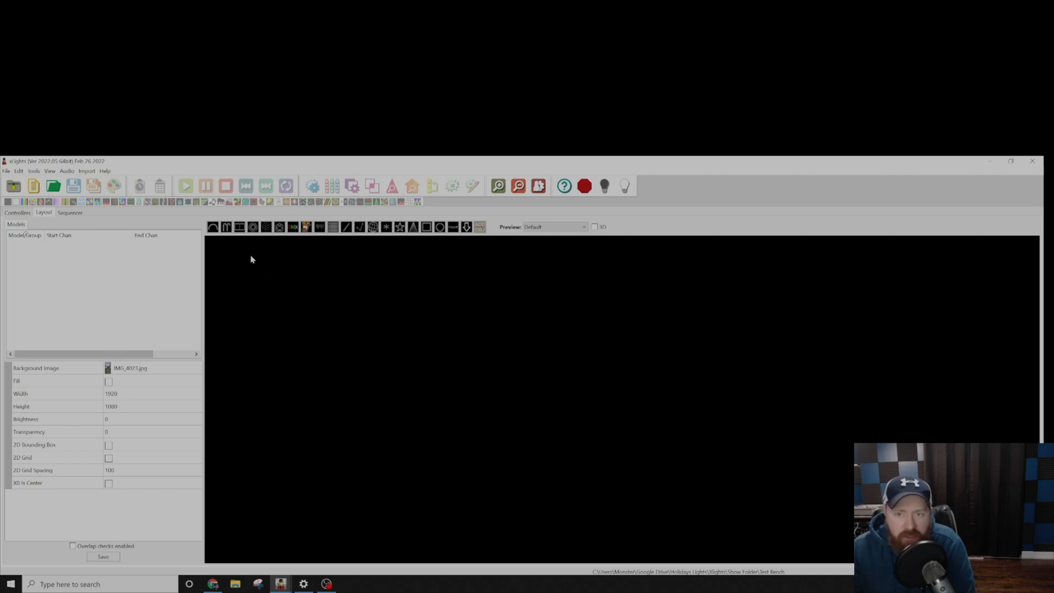
mouse_move(239, 226)
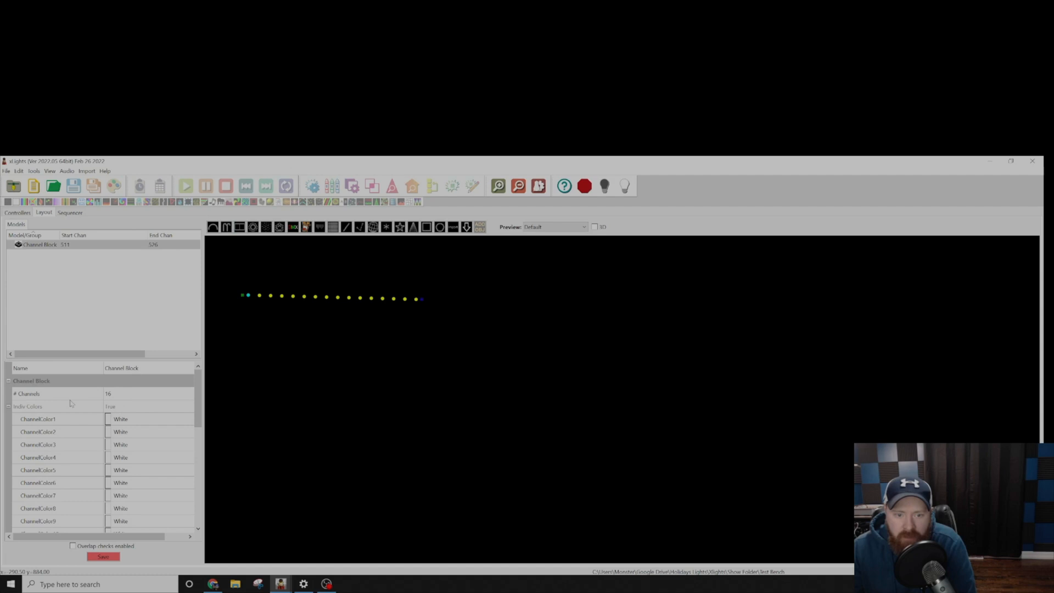
Name the new 15-channel Channel Block model 'P2T DC' and save the layout
left_click(28, 393)
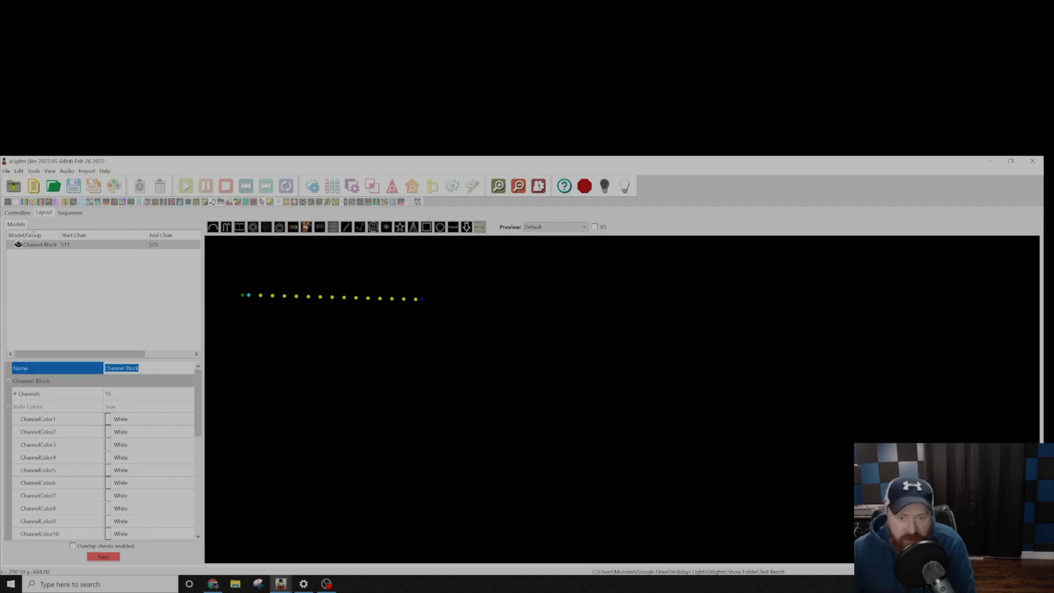
type("P2")
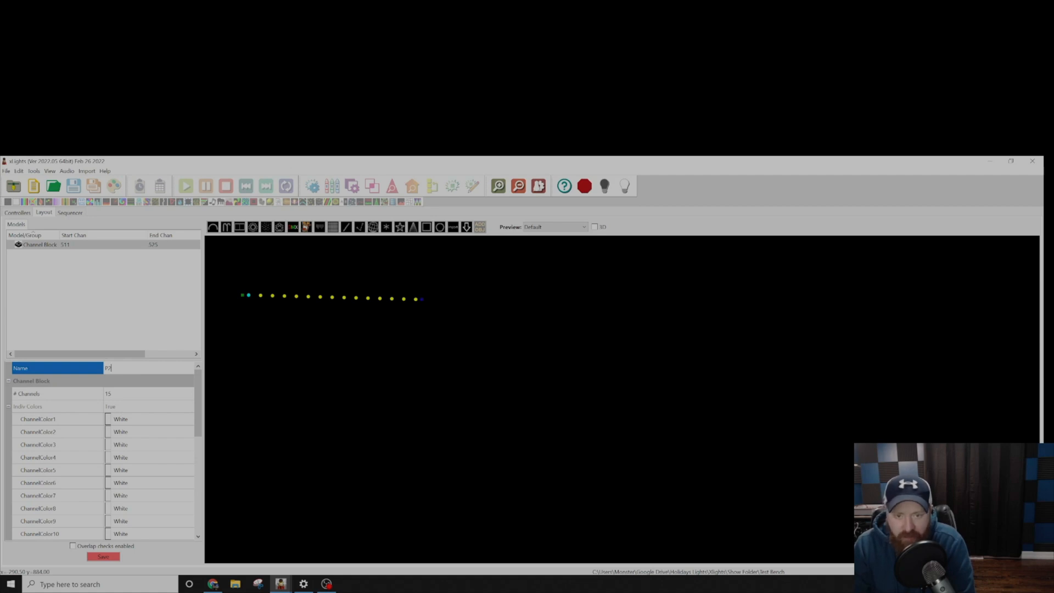
type("T DC")
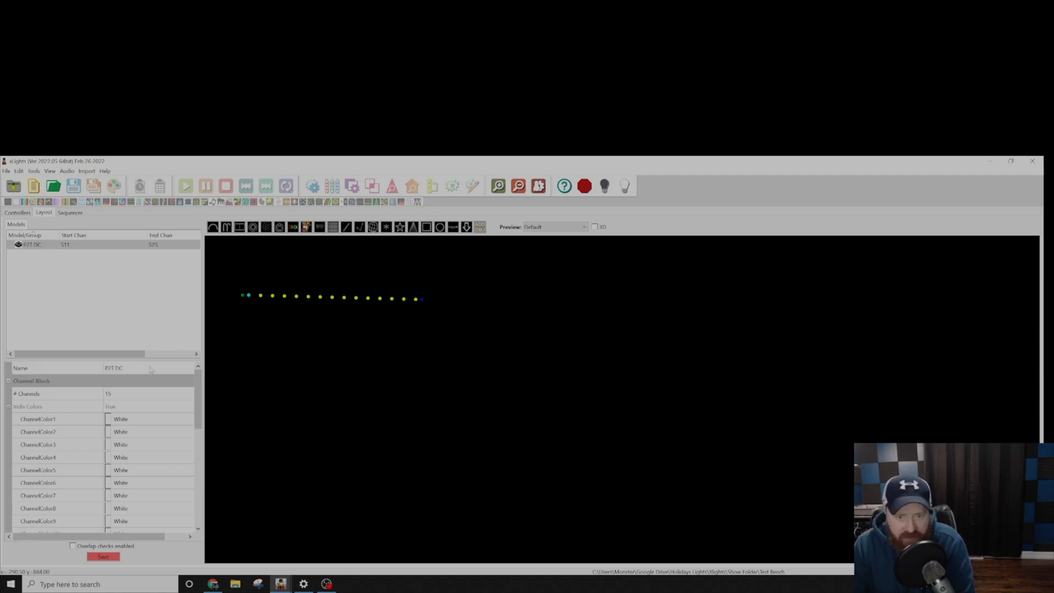
left_click(103, 557)
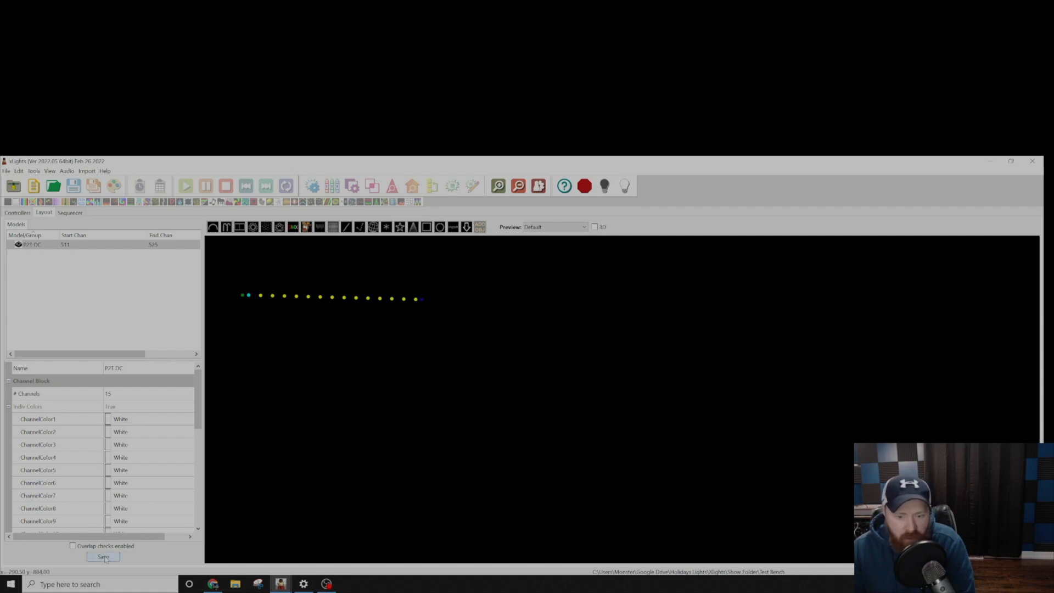
left_click(103, 556)
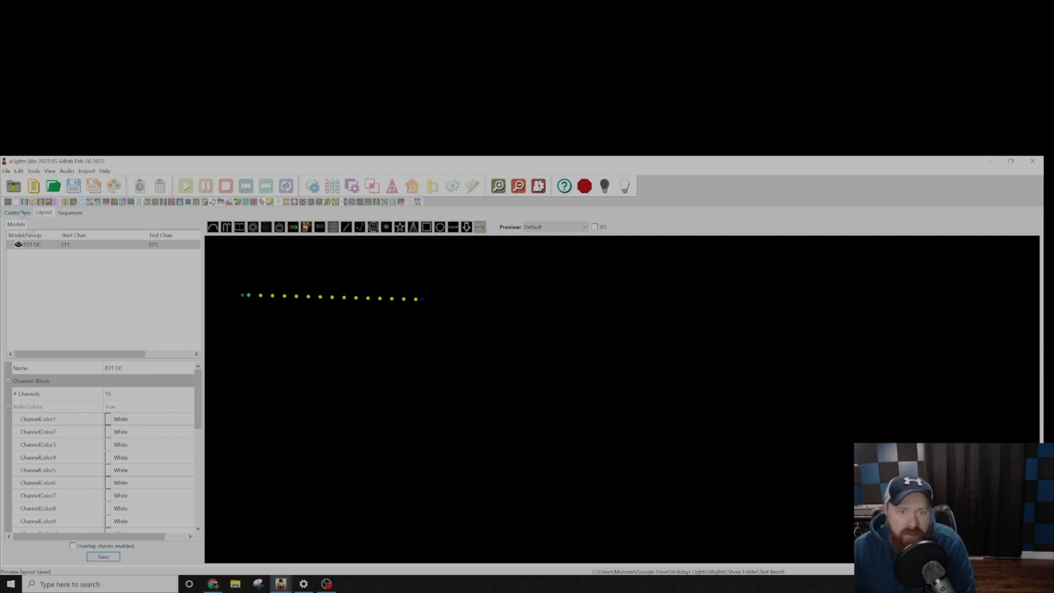
Upload inputs and outputs to the F16V4 controller, then return to the Sequencer
left_click(18, 212)
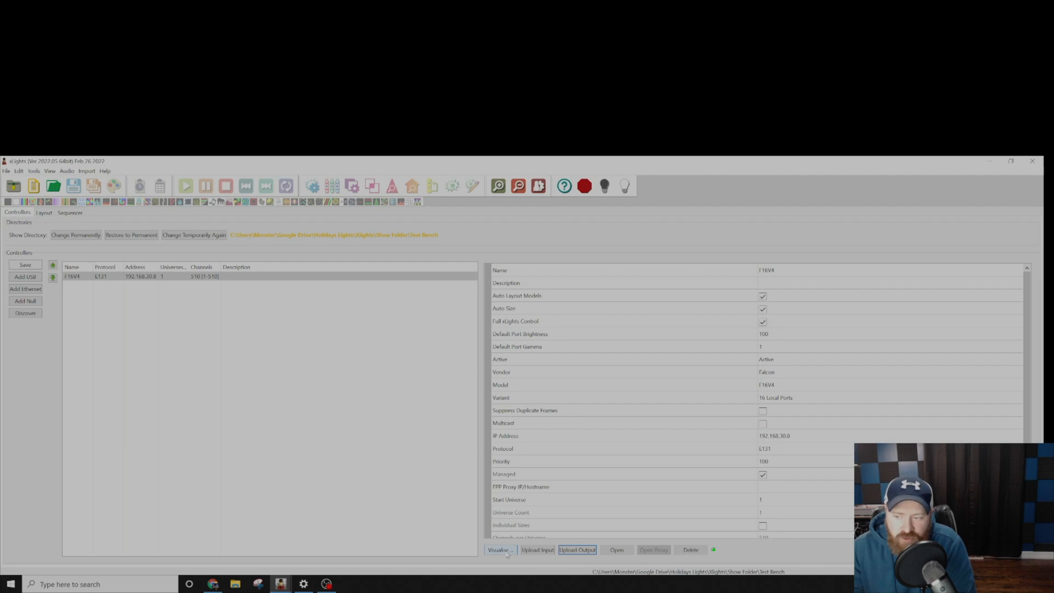
left_click(500, 550)
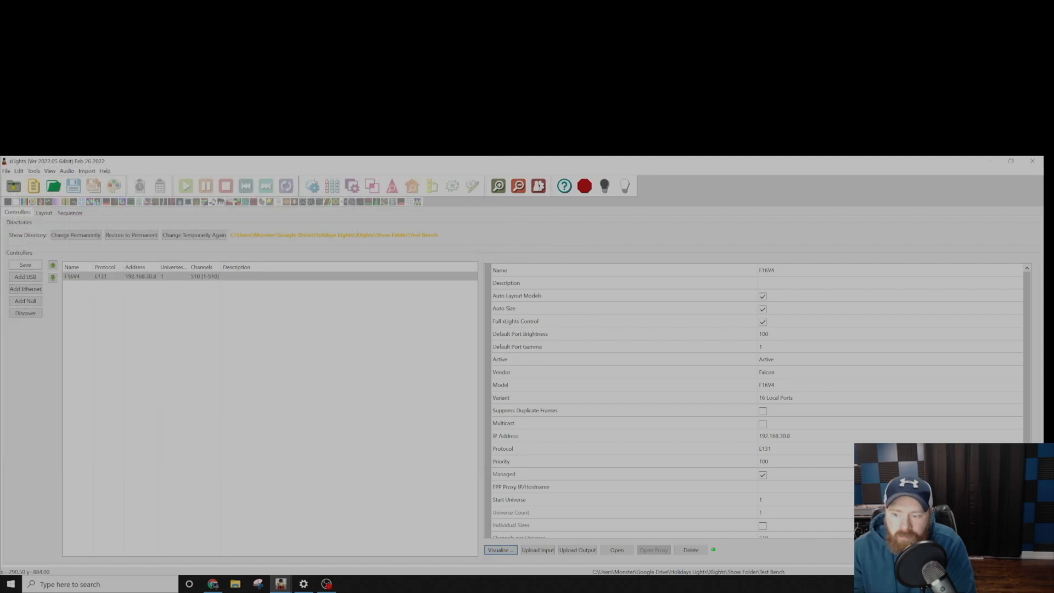
left_click(537, 550)
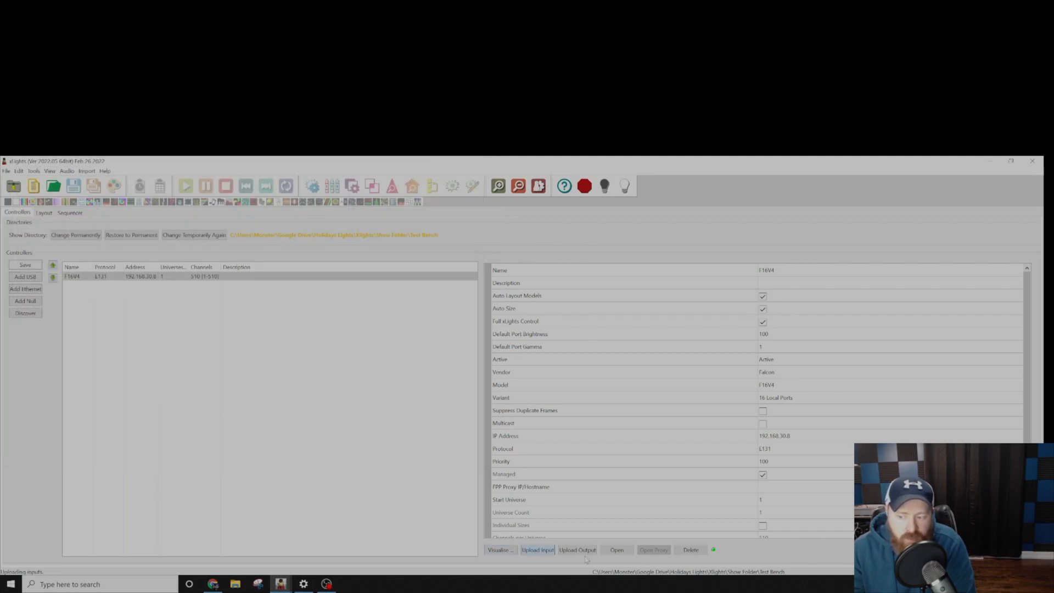
left_click(577, 550)
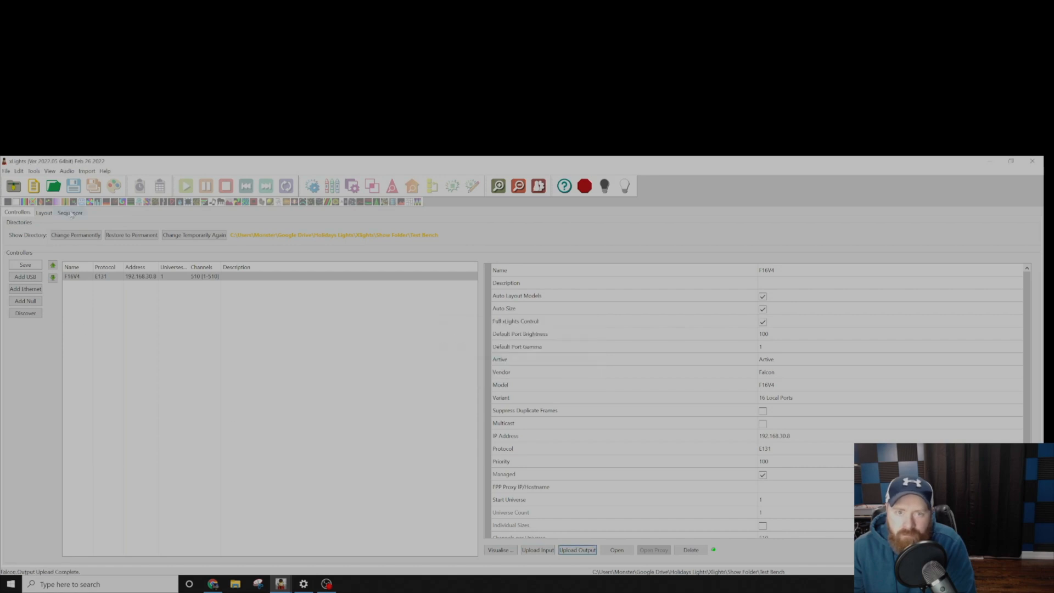
left_click(70, 212)
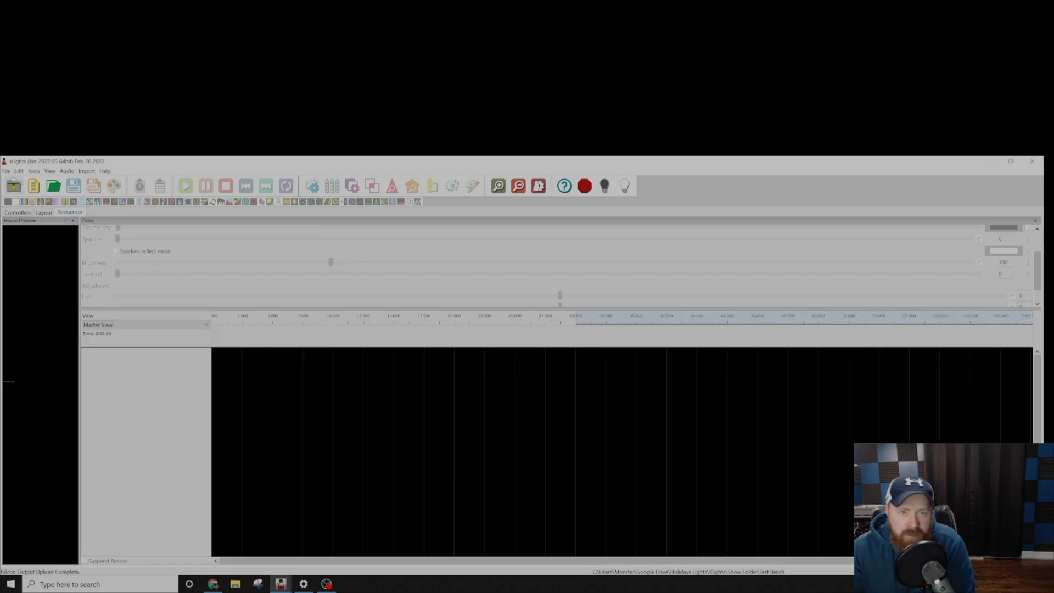
mouse_move(14, 185)
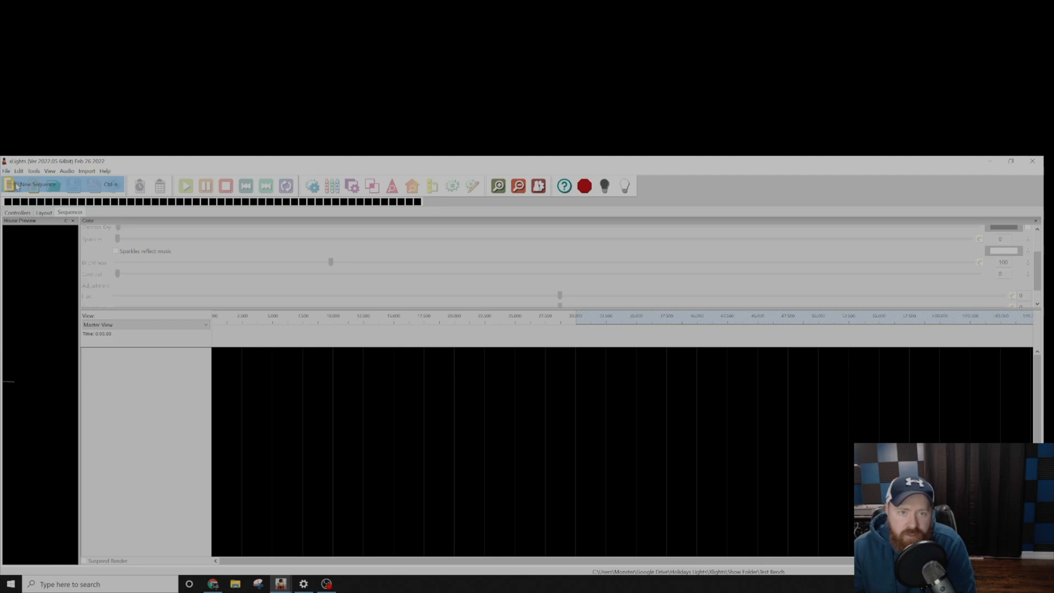
Start a new sequence and choose its frame rate in the Sequence Settings wizard
left_click(38, 186)
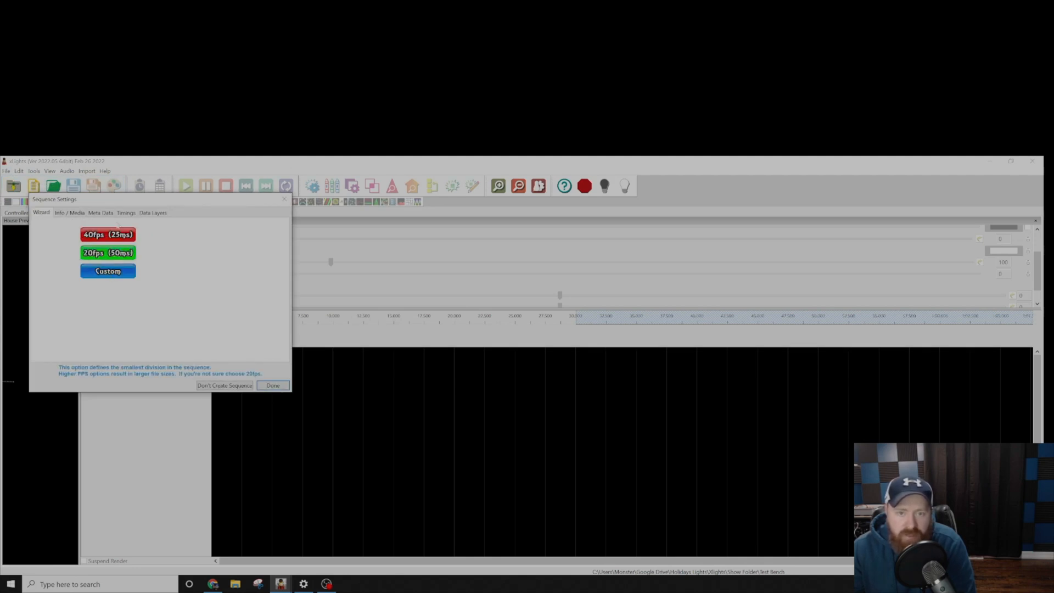
left_click(273, 385)
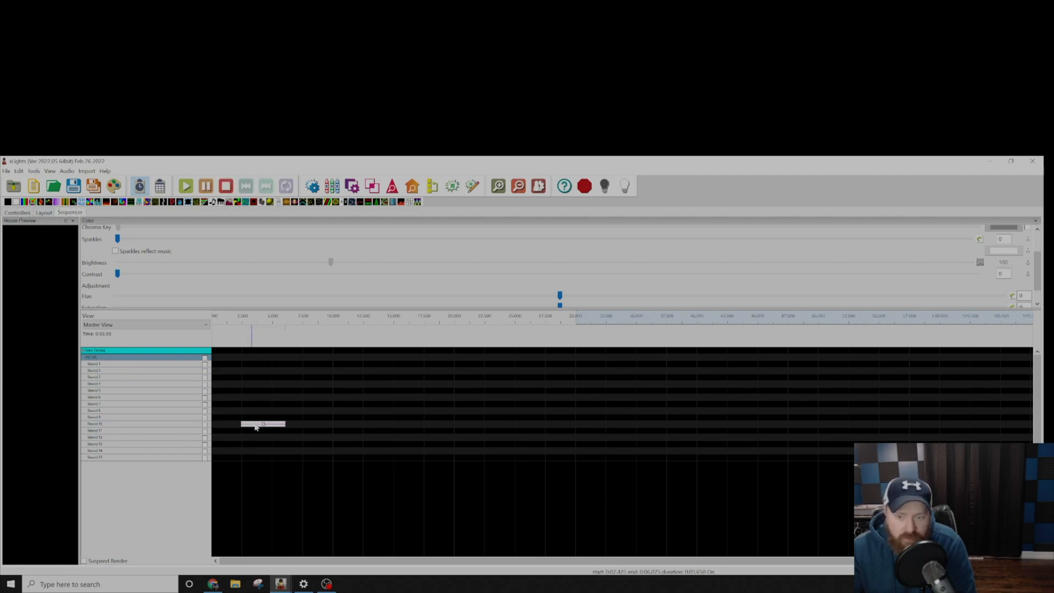
Move the servo row's On effect to time 0 and open the Brightness value curve
left_click_drag(263, 423, 235, 425)
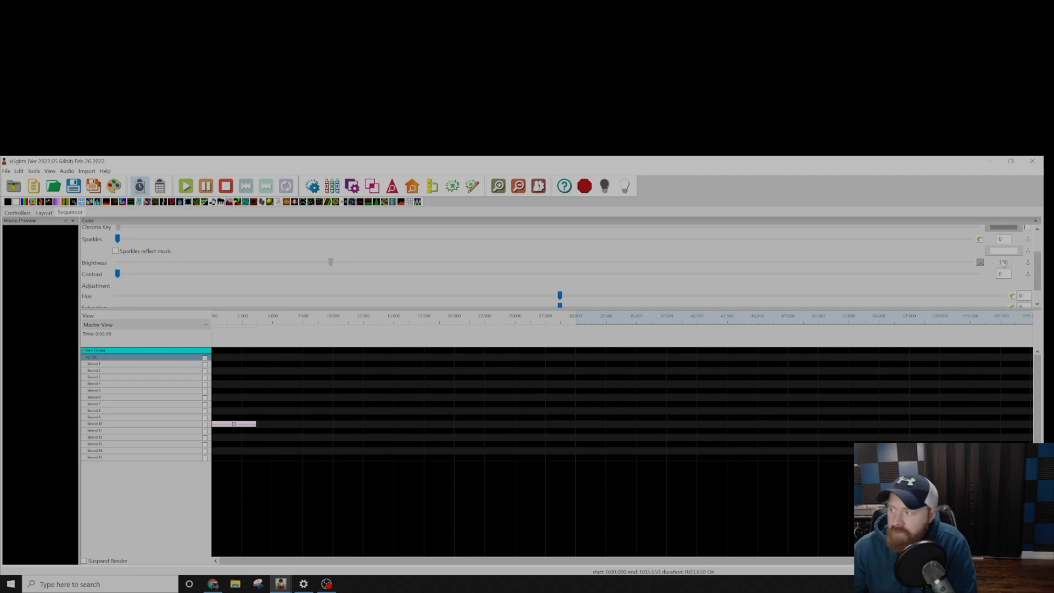
left_click_drag(118, 263, 330, 263)
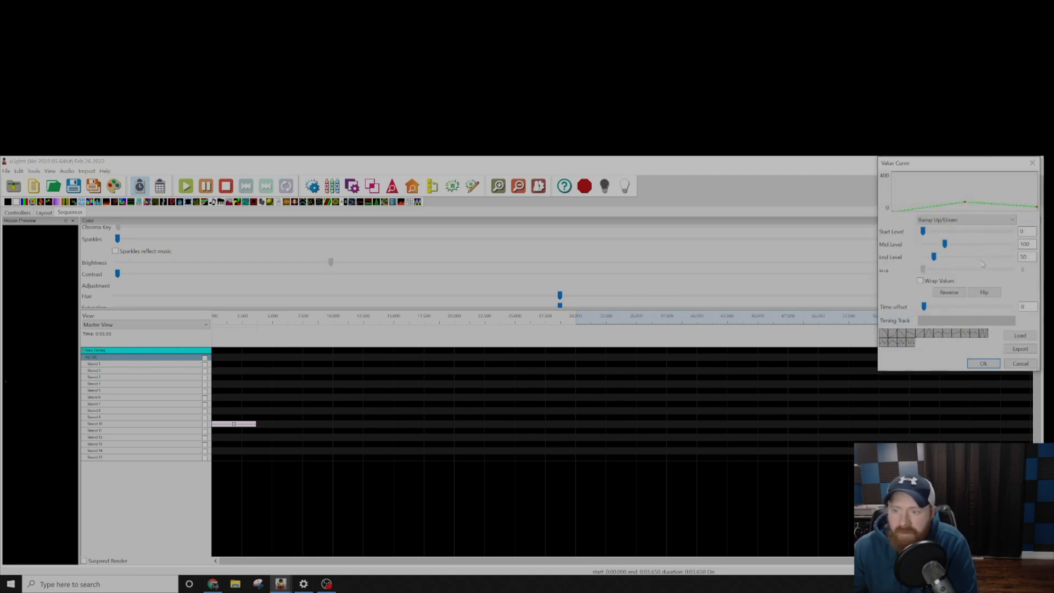
Set the Brightness value curve to a Ramp from 0 to 100 and apply it
left_click_drag(954, 163, 524, 253)
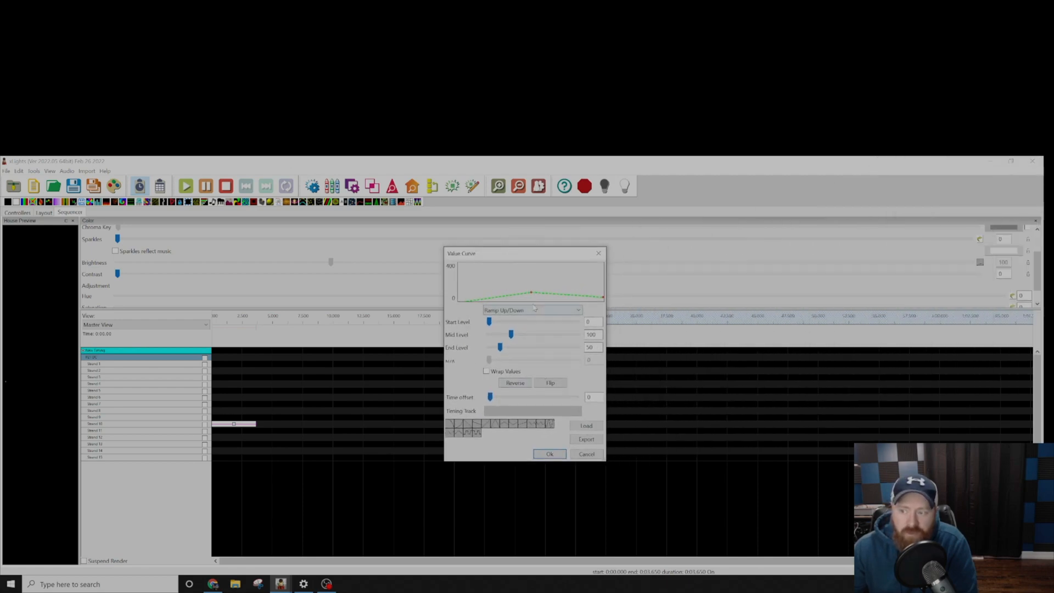
left_click(531, 310)
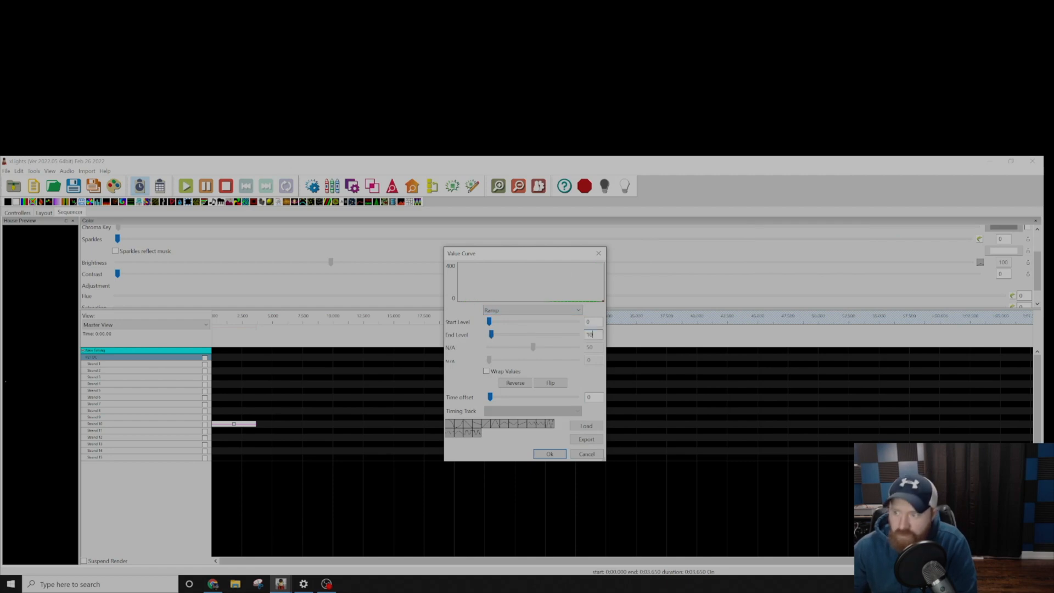
left_click_drag(492, 335, 512, 334)
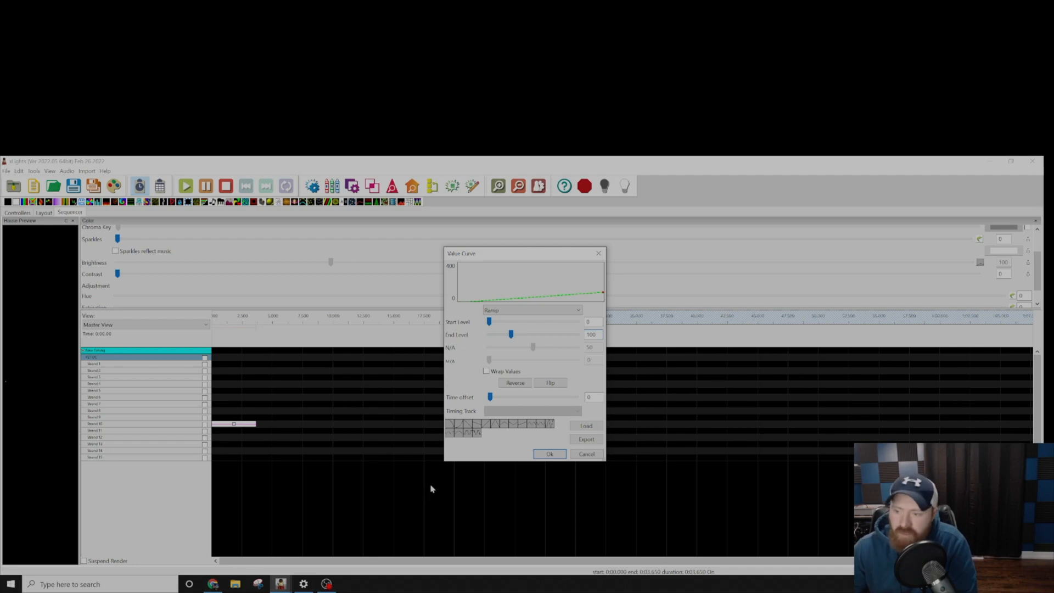
left_click(549, 454)
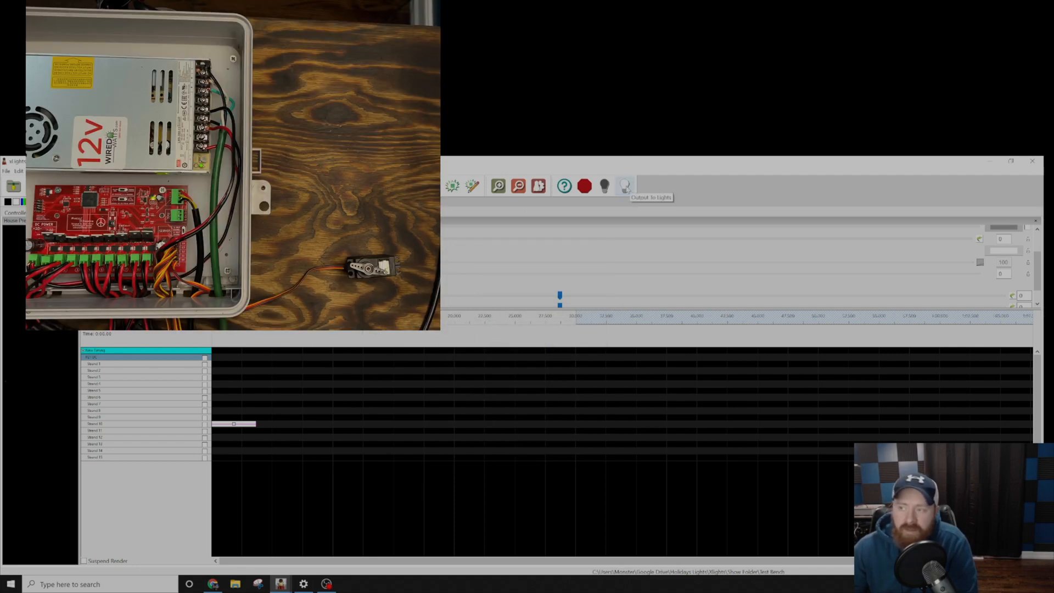
Turn on Output To Lights and extend the On effect's duration
left_click(623, 185)
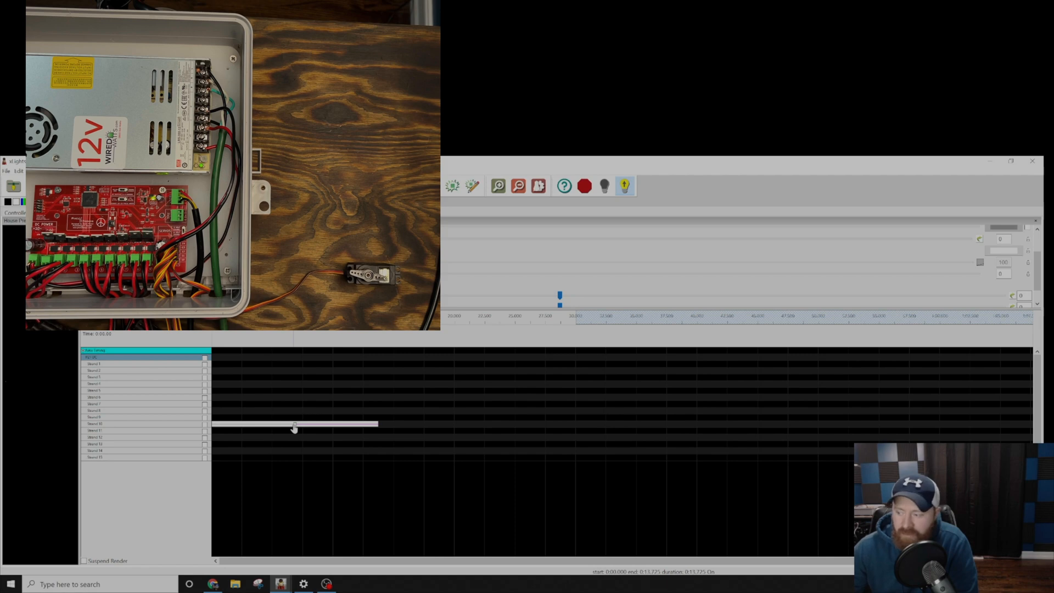
left_click_drag(294, 424, 380, 424)
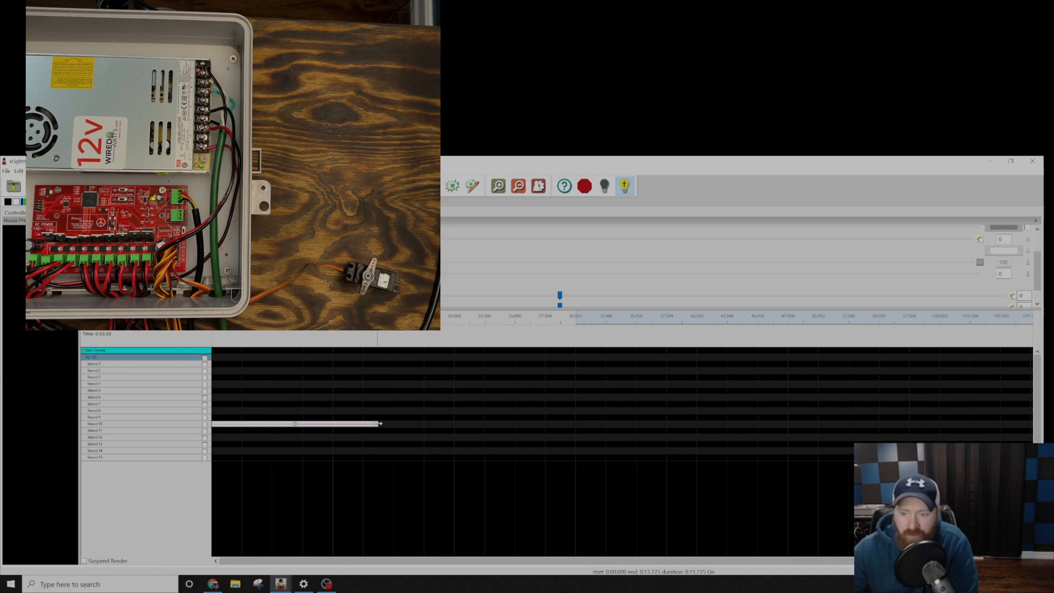